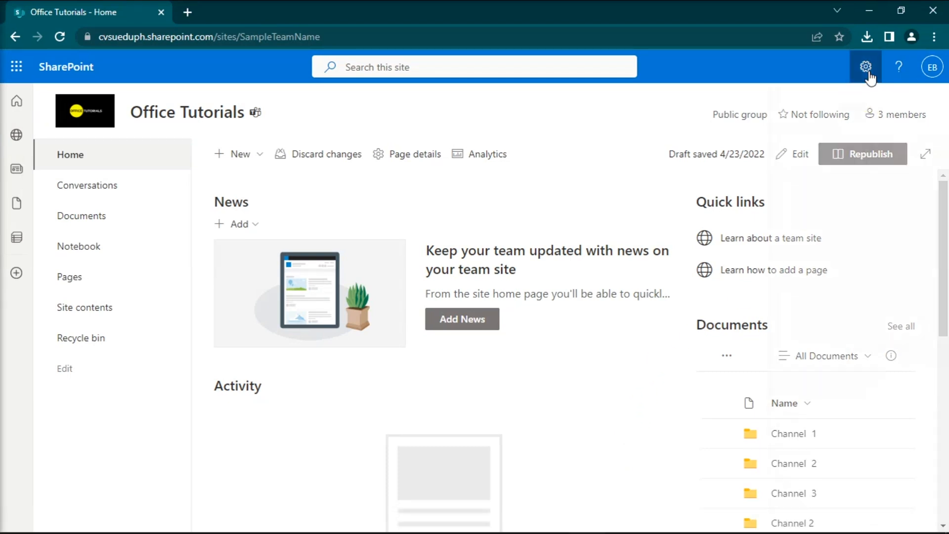
Open Advanced permissions settings for the Office Tutorials site via Site permissions.
click(865, 66)
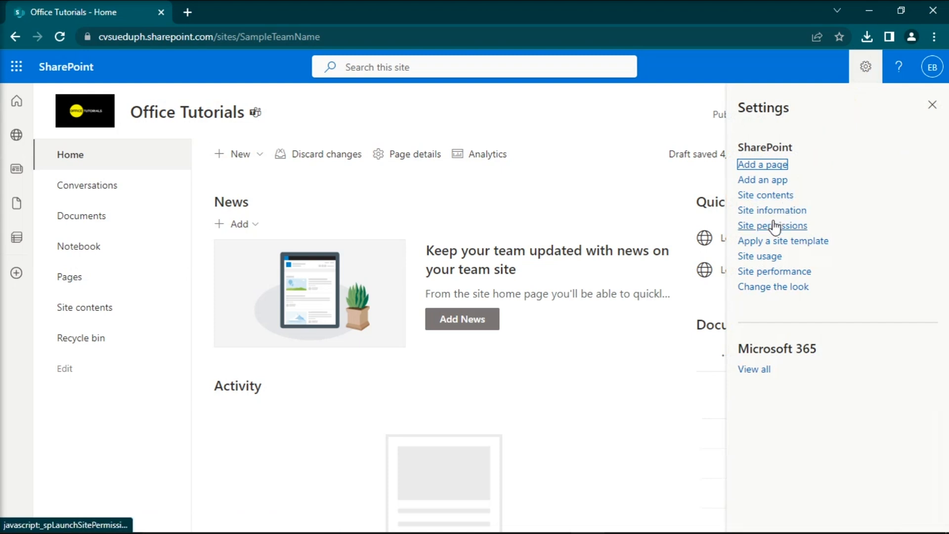
click(772, 226)
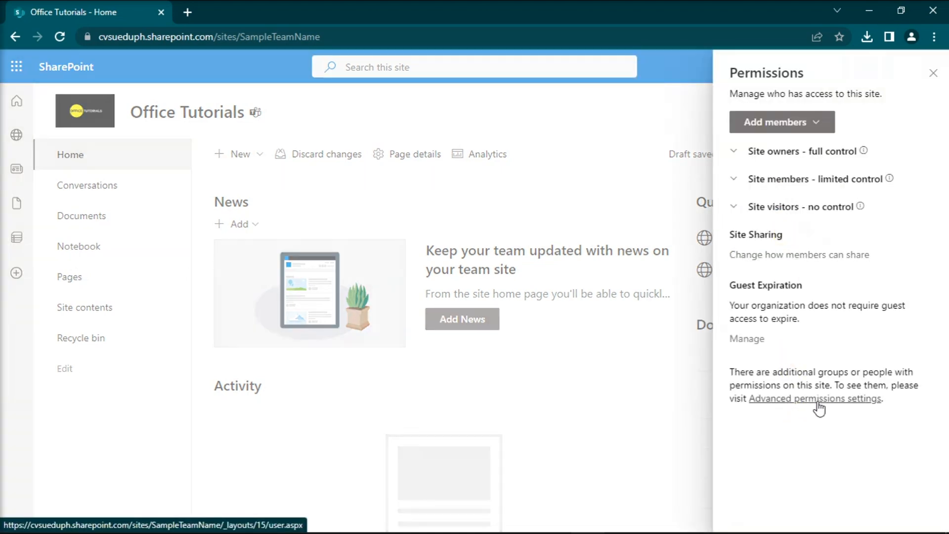
click(815, 399)
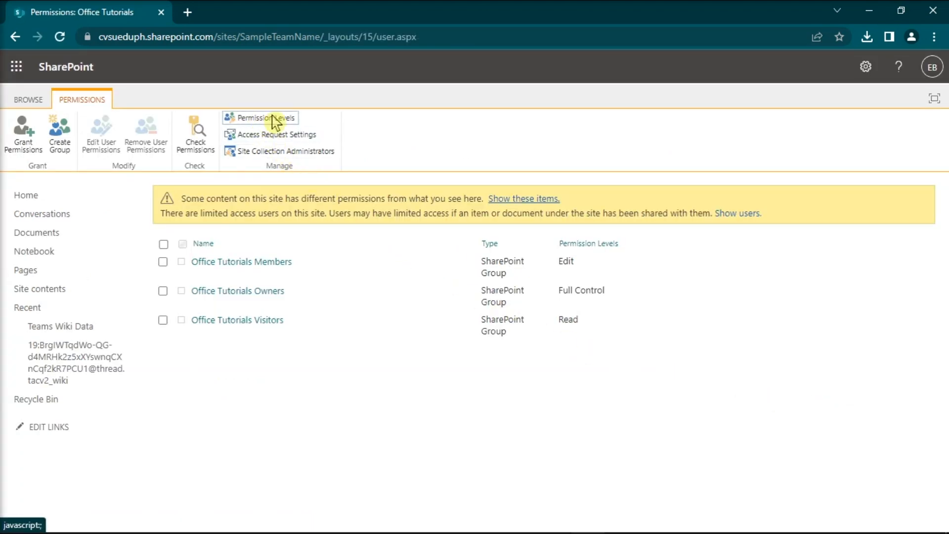
Open Permission Levels and begin adding a new permission level.
click(265, 118)
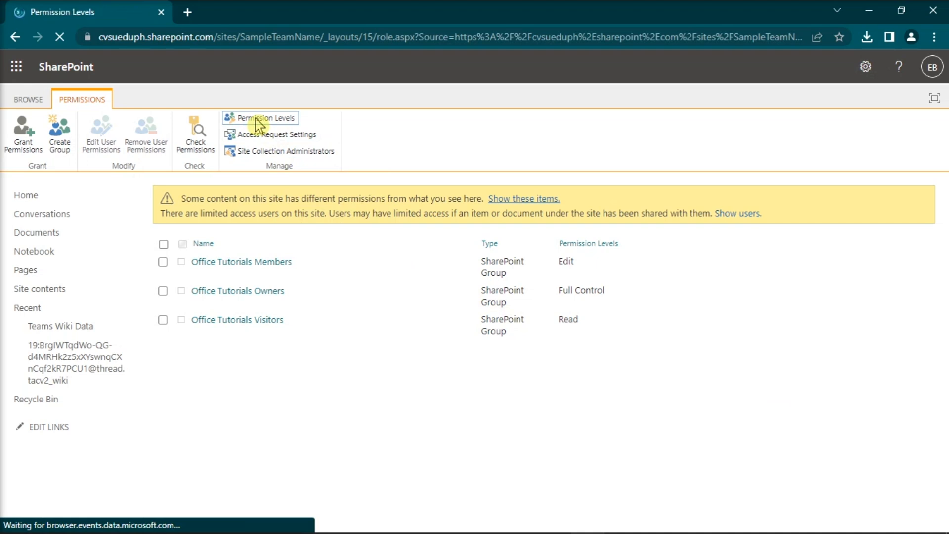
click(267, 117)
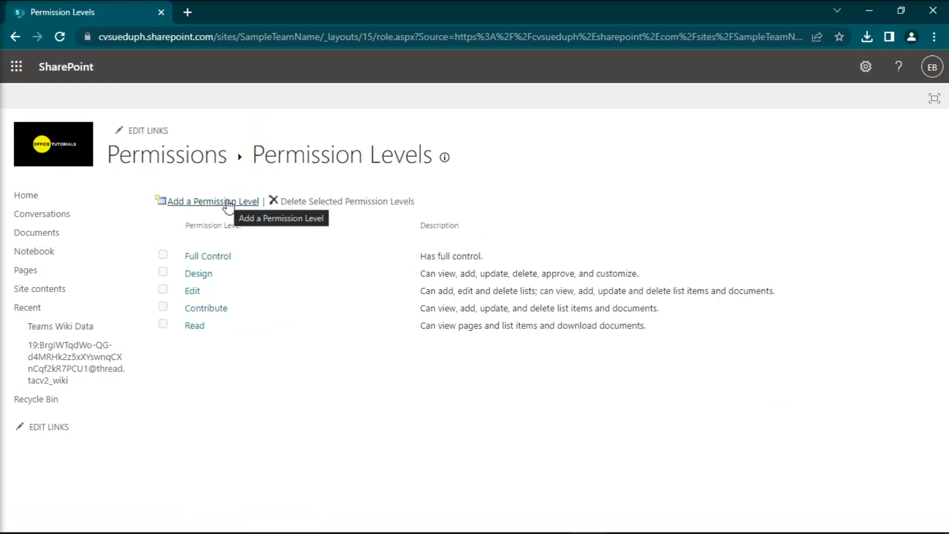
click(213, 201)
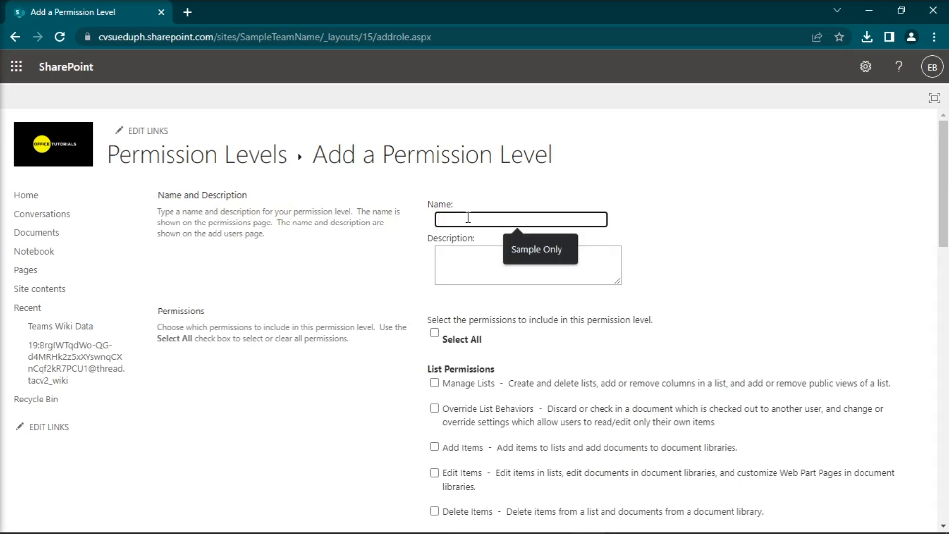
Create 'Sample Only' with all permissions except Delete Items and Delete Versions.
click(434, 332)
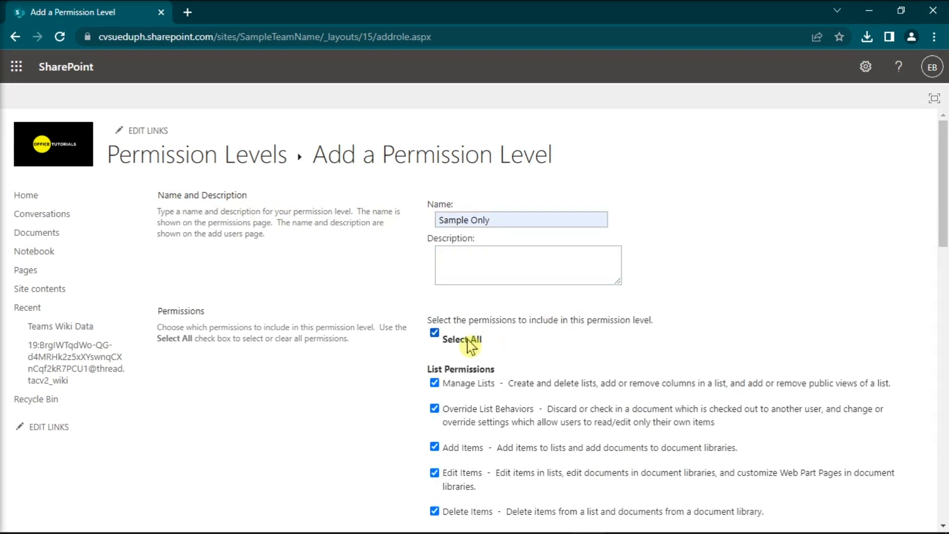
scroll(down, 3)
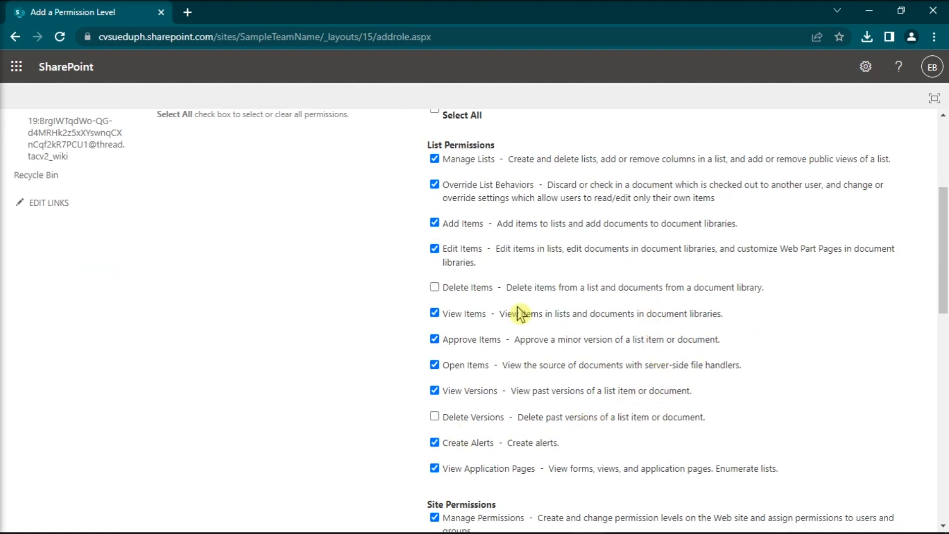
scroll(down, 3)
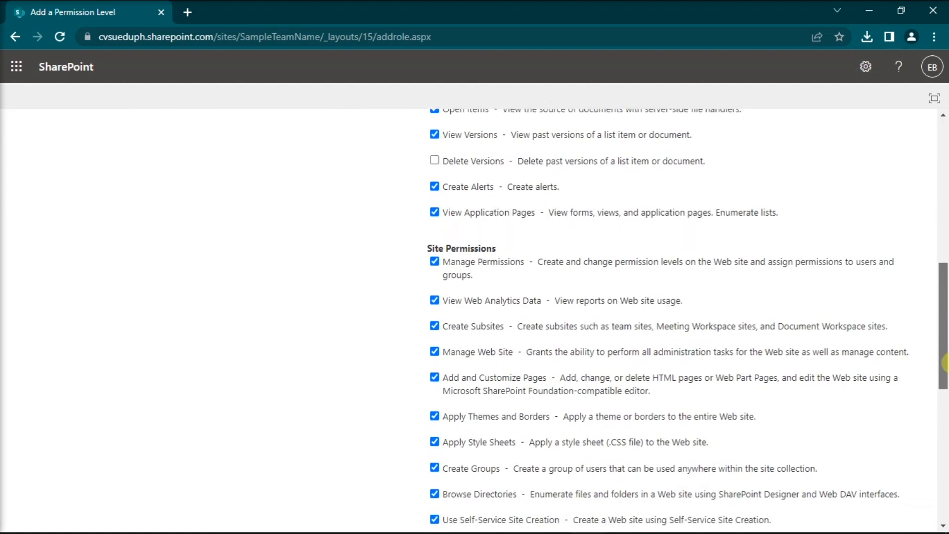
scroll(down, 3)
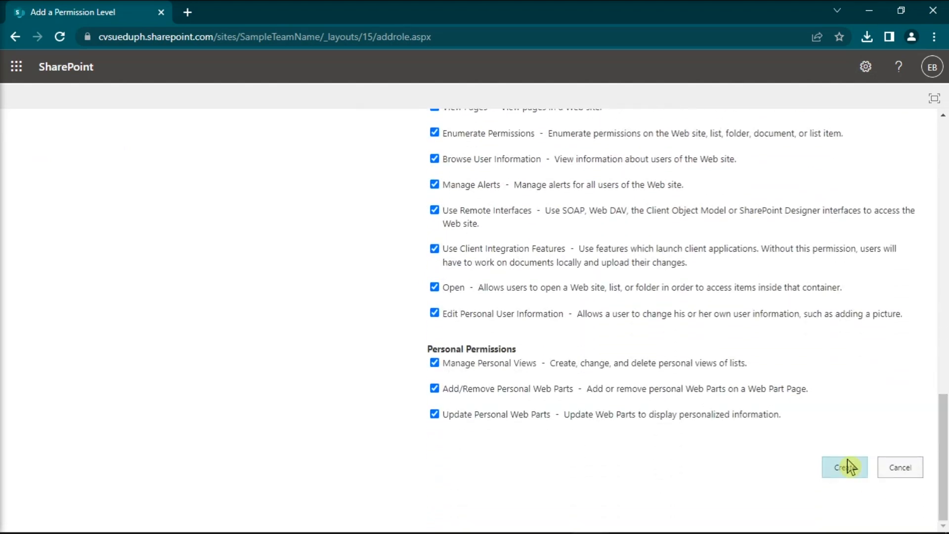
click(844, 467)
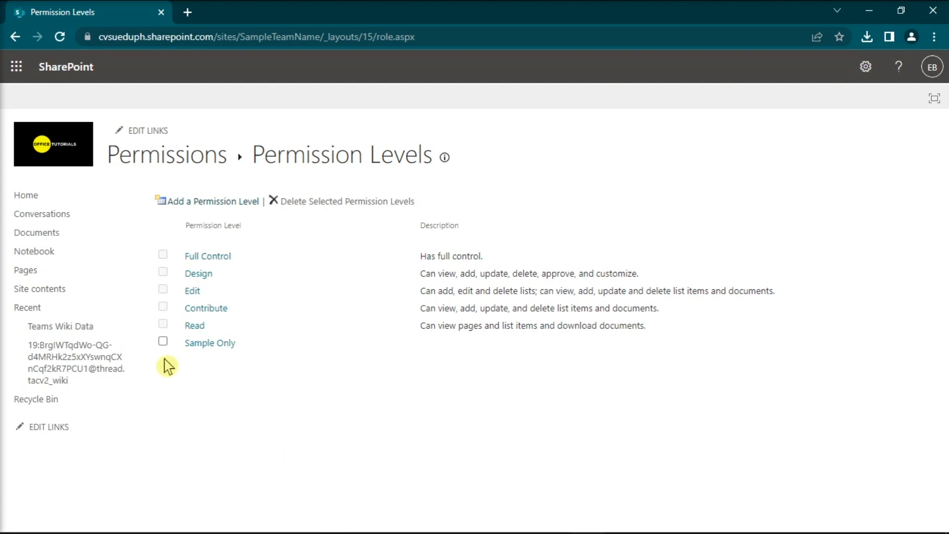
Tick the Sample Only level in the Permission Levels list.
click(162, 340)
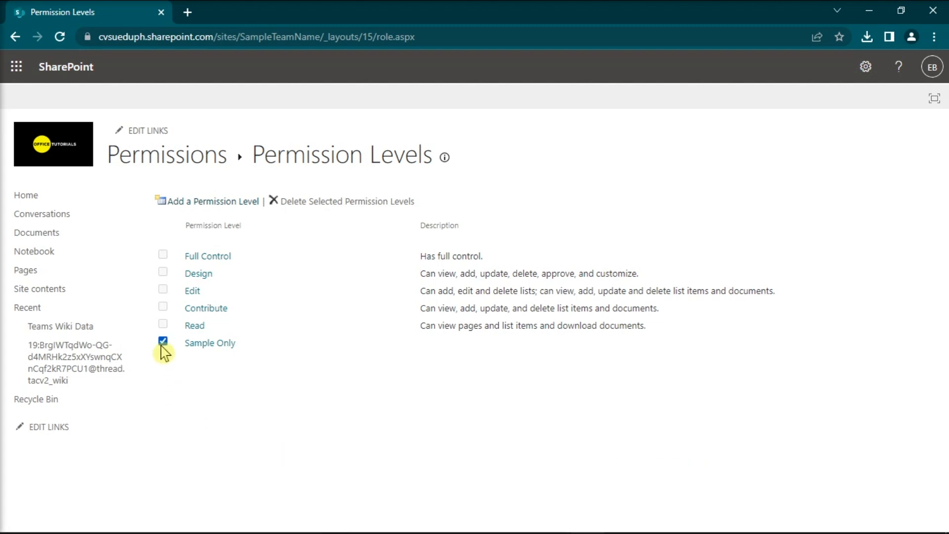
mouse_move(258, 357)
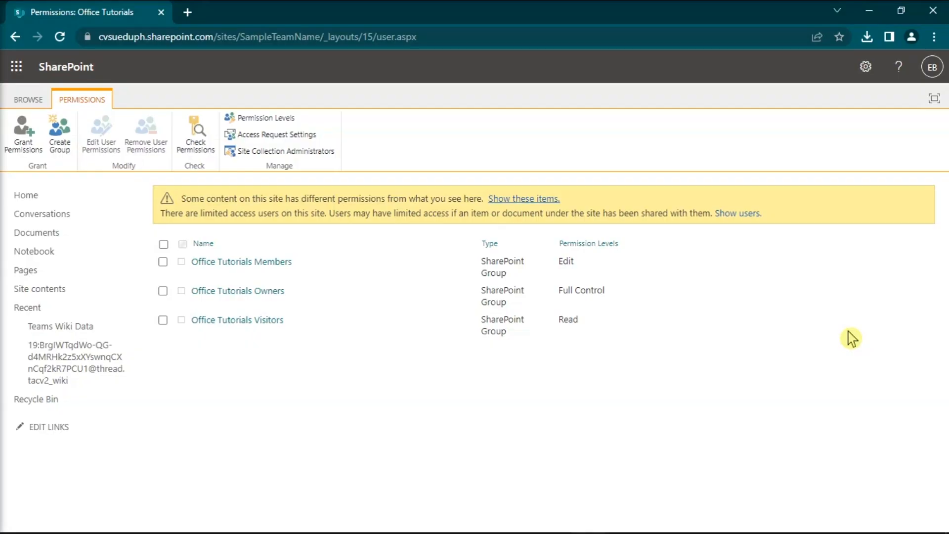
mouse_move(587, 278)
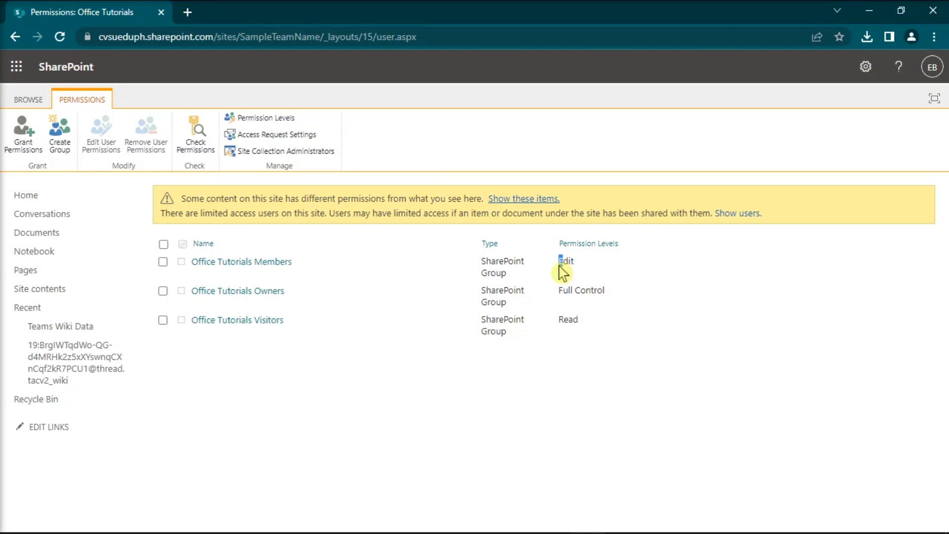
Select the Members group's Edit level and open its settings from Permission Levels.
double_click(565, 261)
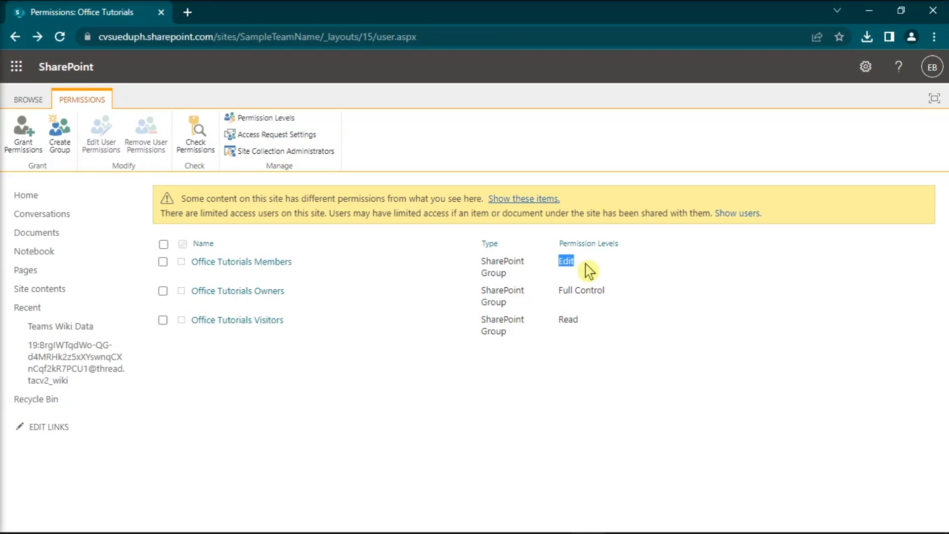
click(266, 117)
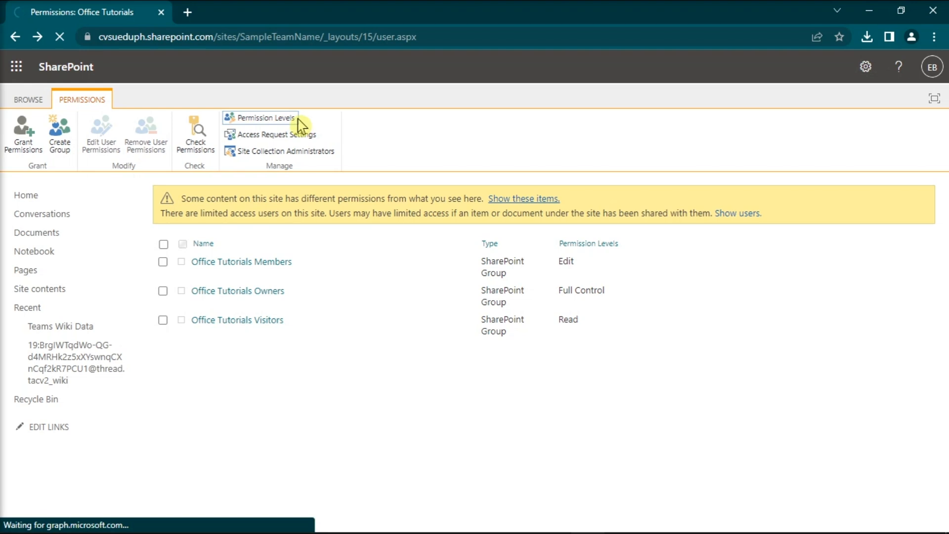
click(265, 117)
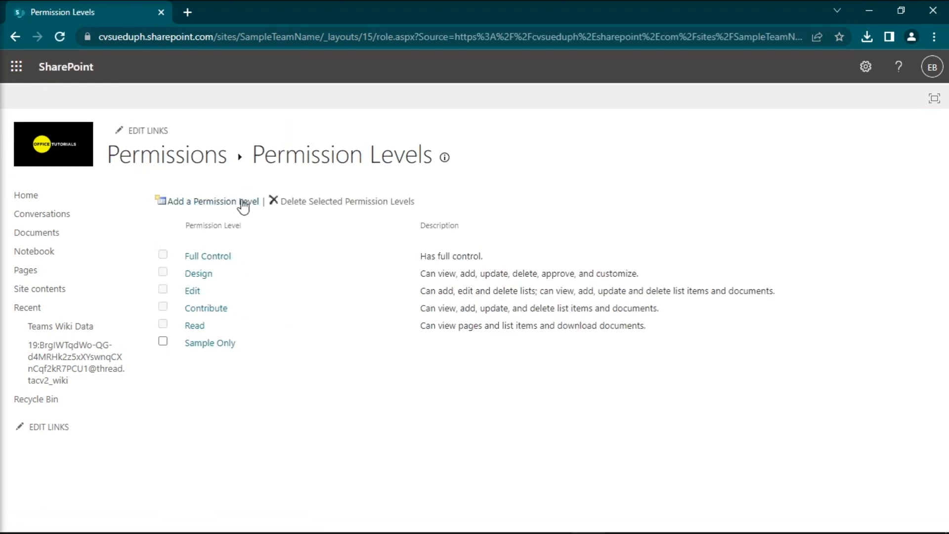
mouse_move(192, 290)
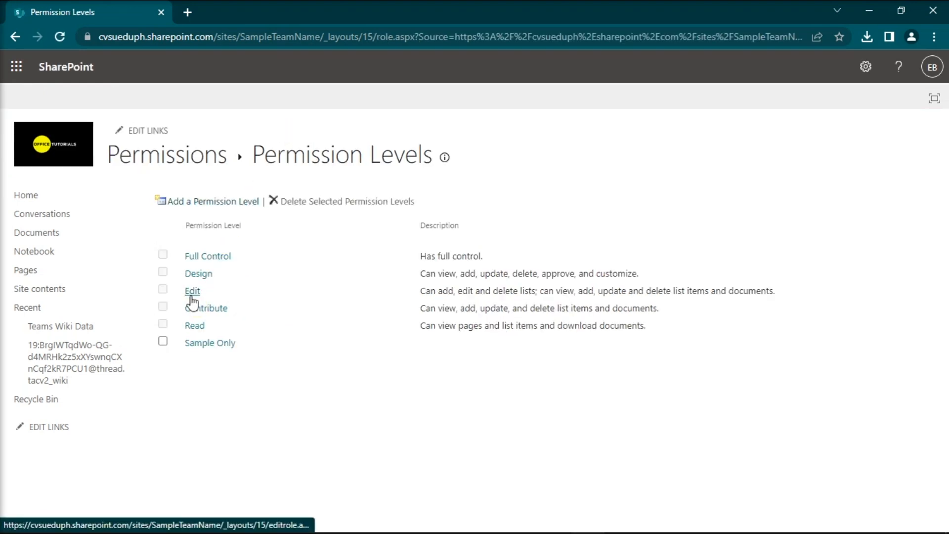
click(192, 290)
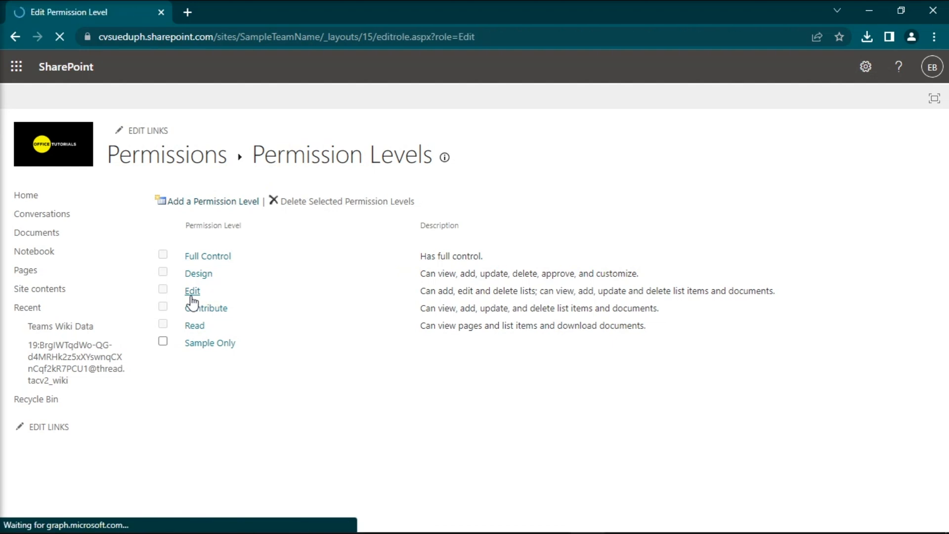
Remove Delete Items and Delete Versions from the Edit level and submit.
click(192, 291)
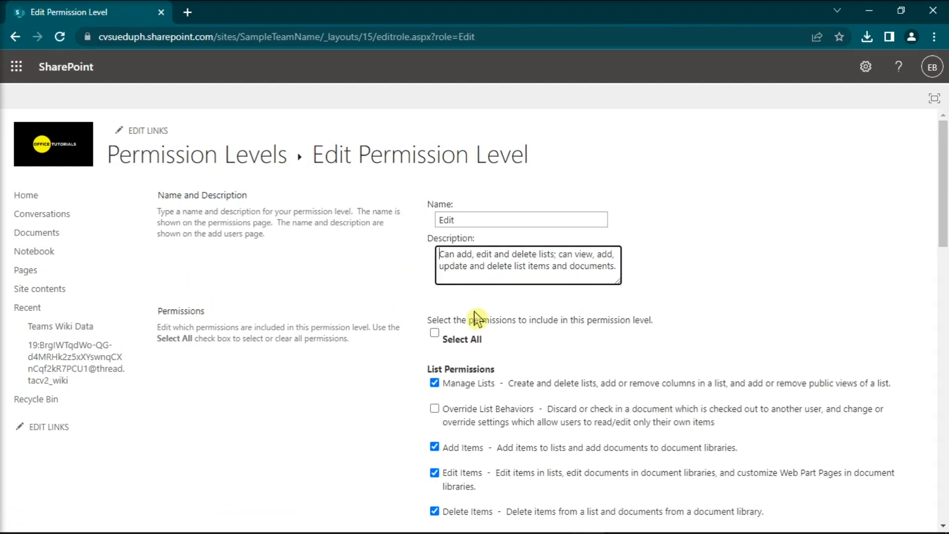
scroll(down, 3)
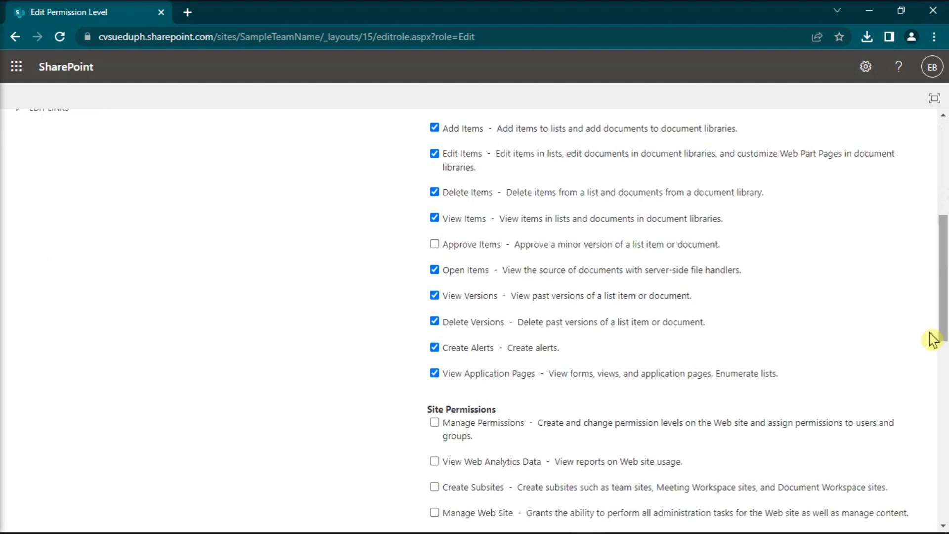
click(434, 192)
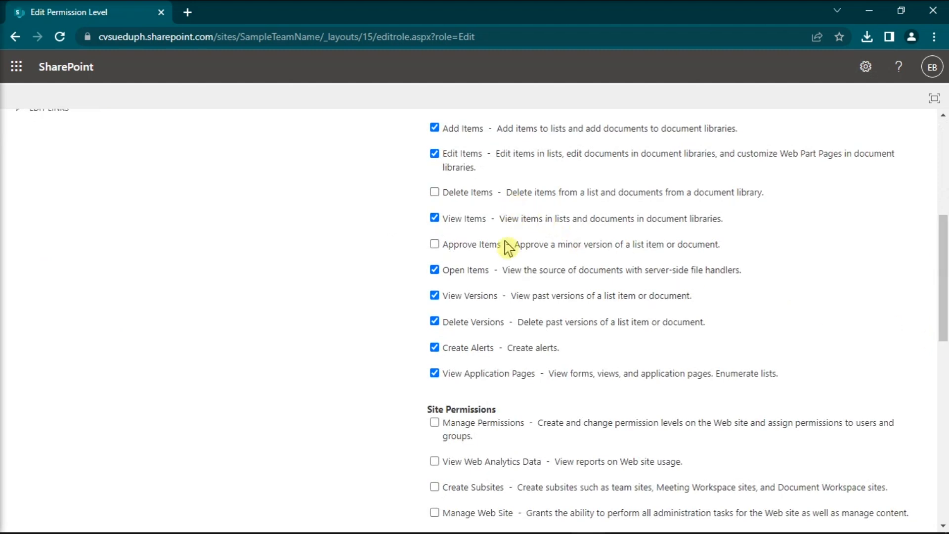
click(434, 322)
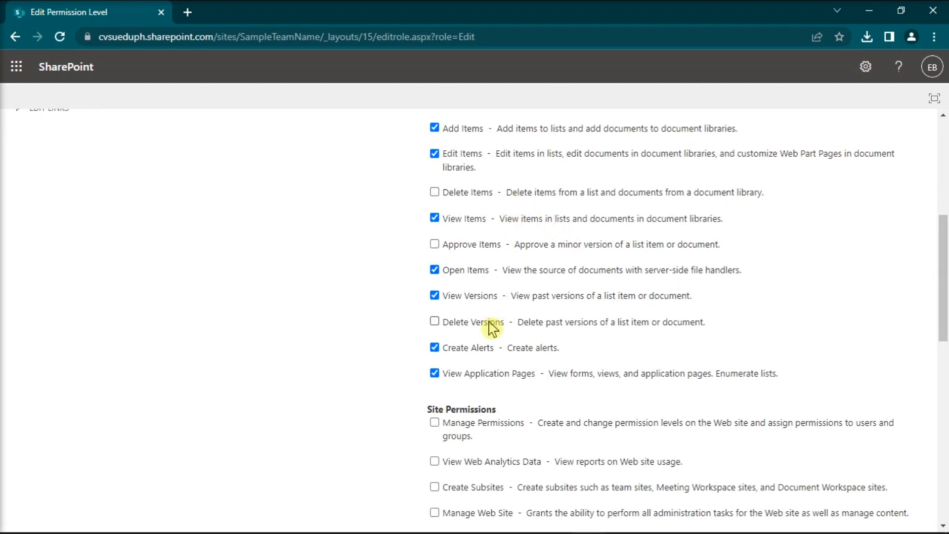
scroll(down, 3)
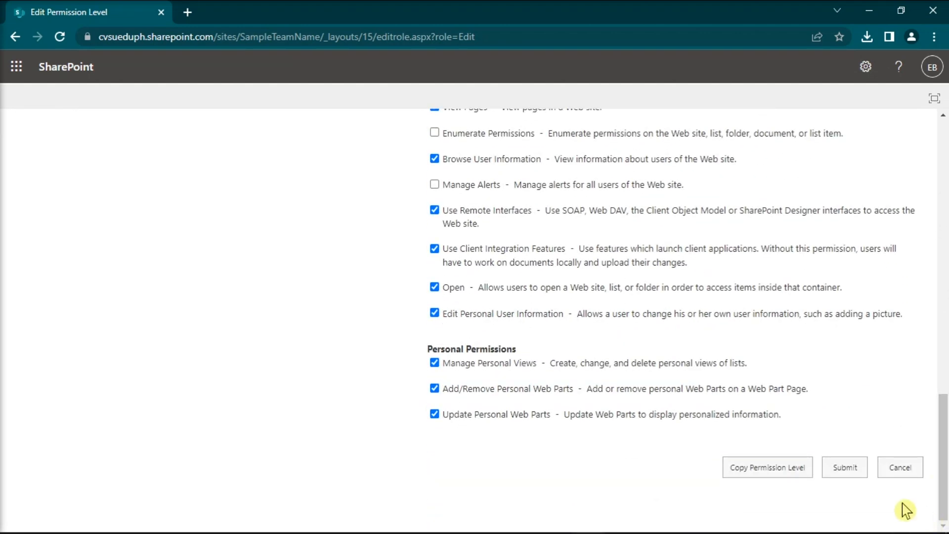
click(844, 467)
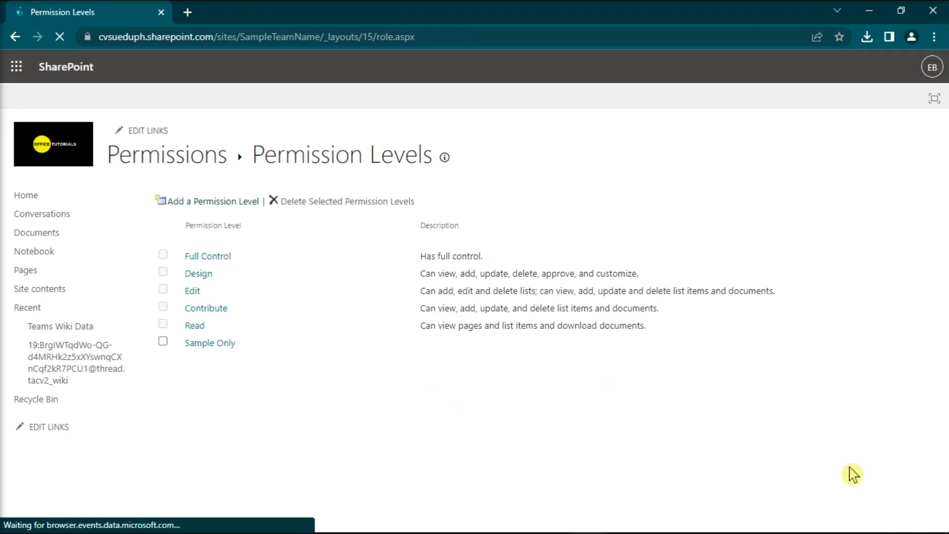
mouse_move(787, 408)
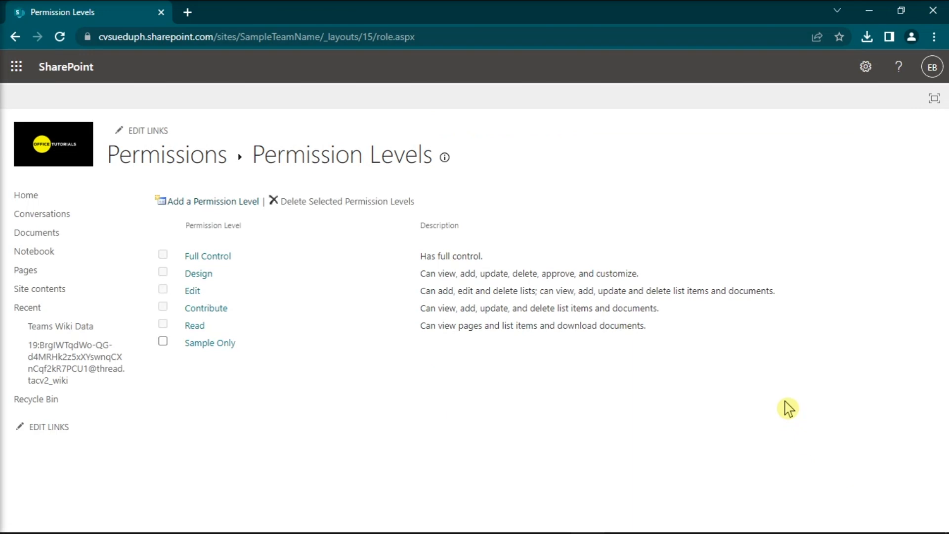